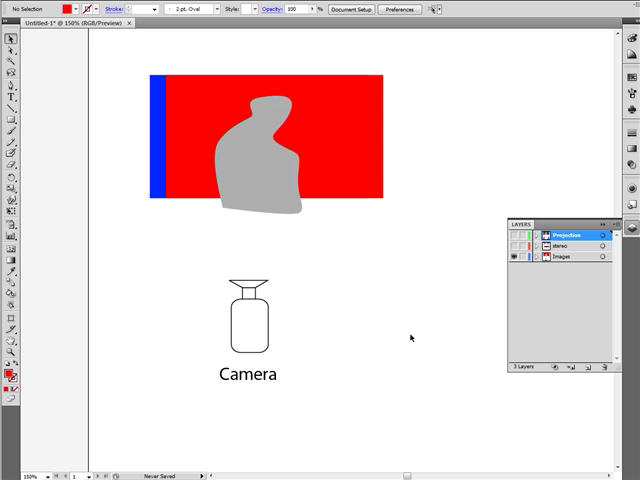
mouse_move(421, 328)
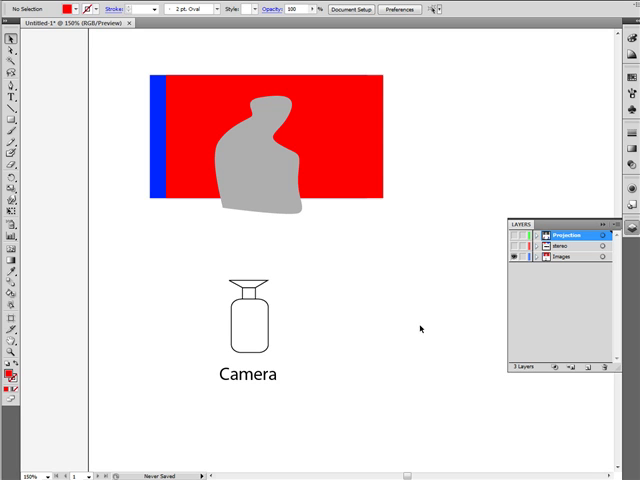
mouse_move(416, 332)
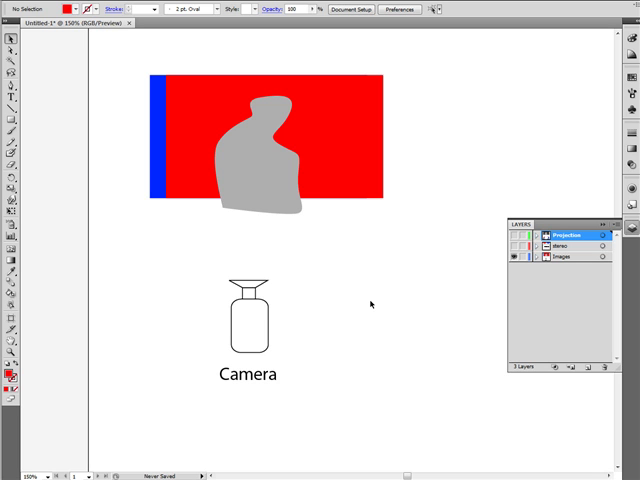
mouse_move(288, 276)
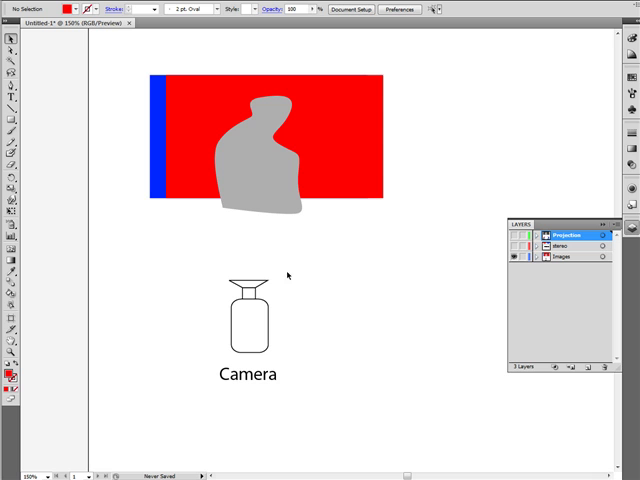
mouse_move(351, 282)
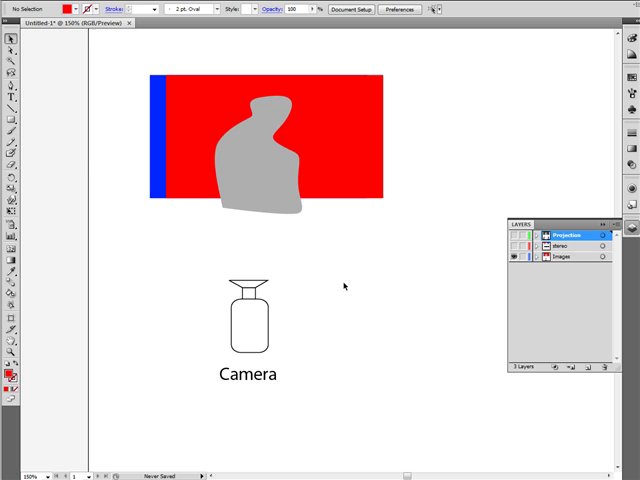
mouse_move(335, 277)
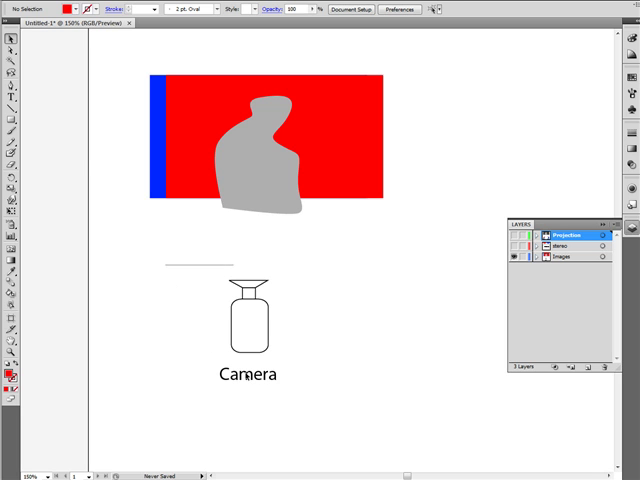
- Make the Images layer active and select the camera drawing on it
left_click(246, 320)
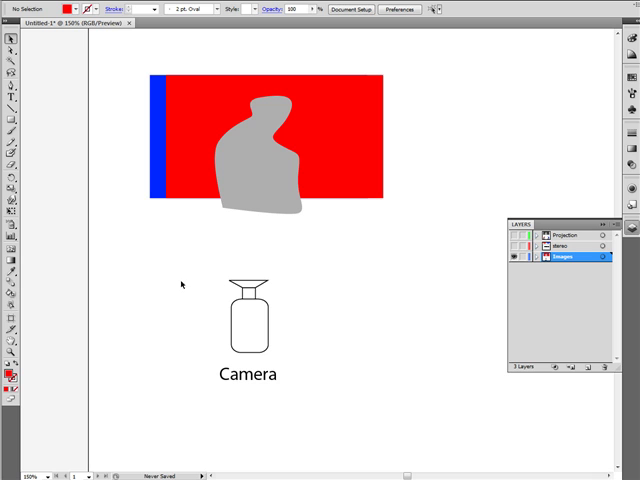
mouse_move(192, 273)
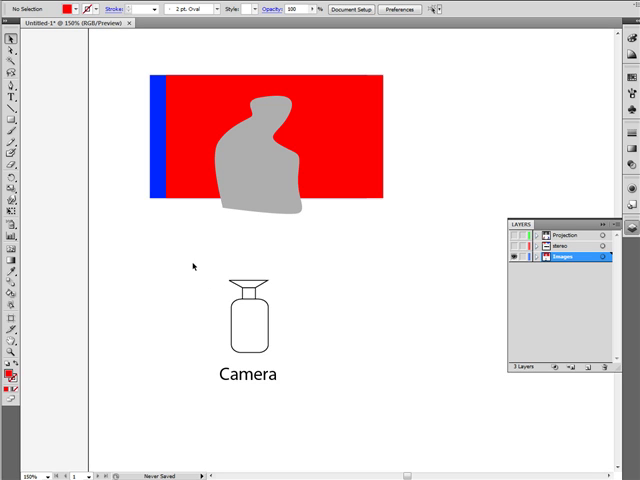
mouse_move(208, 273)
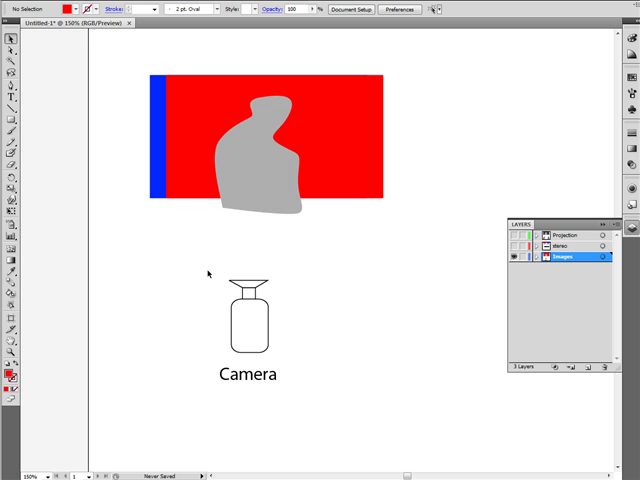
mouse_move(205, 272)
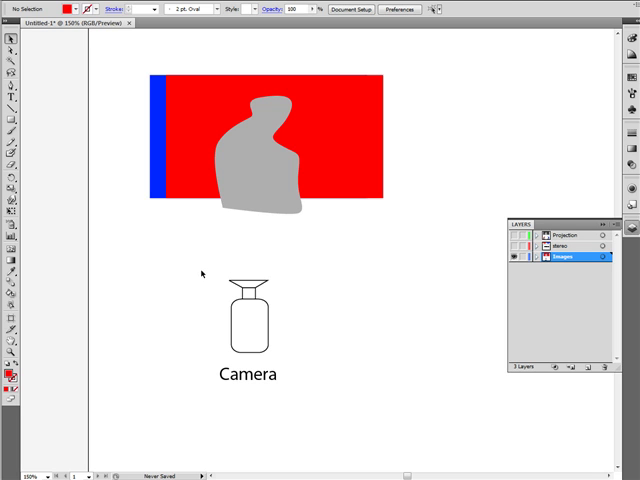
left_click(248, 330)
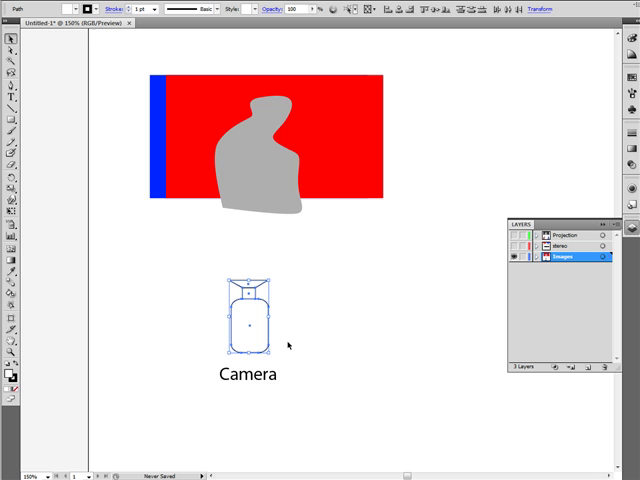
mouse_move(199, 268)
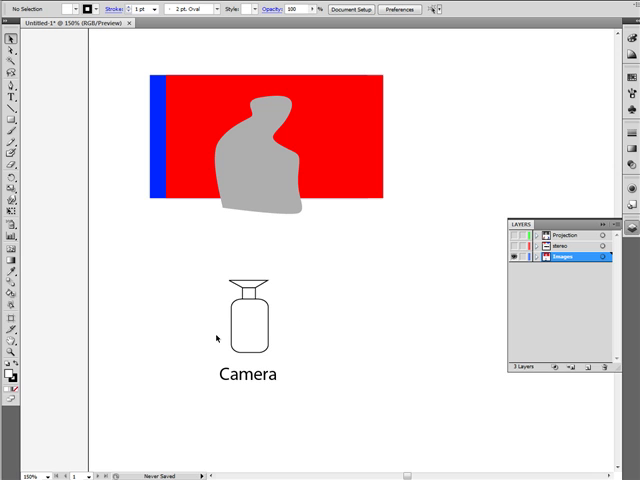
mouse_move(120, 72)
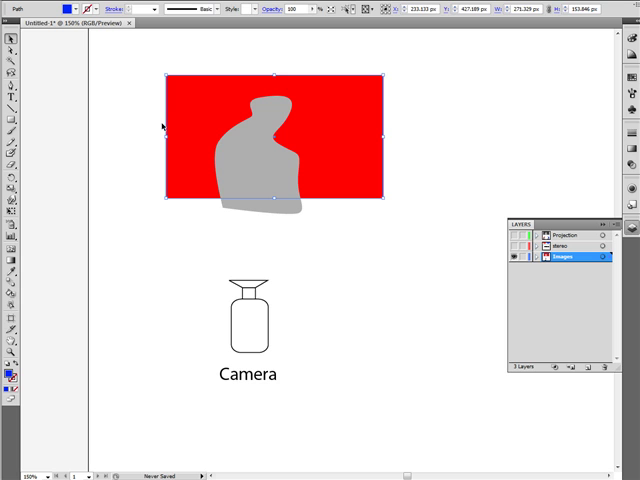
left_click(302, 83)
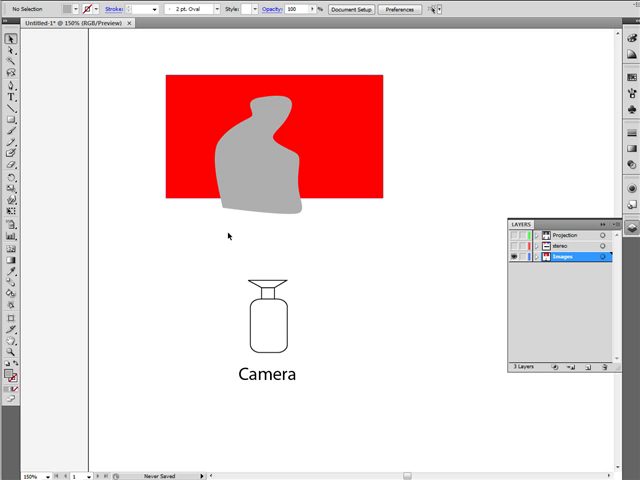
mouse_move(356, 270)
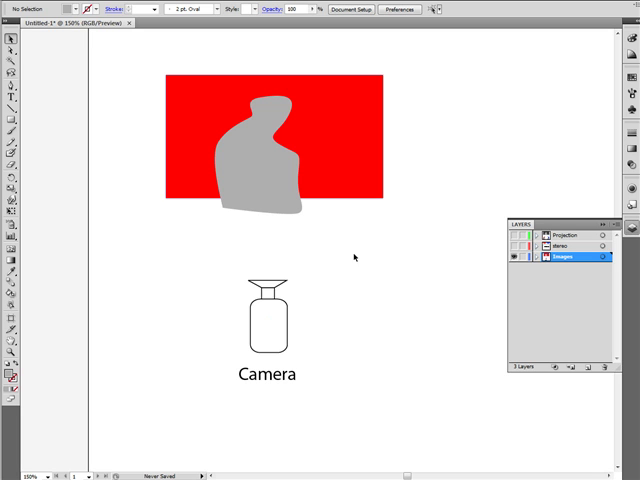
mouse_move(337, 266)
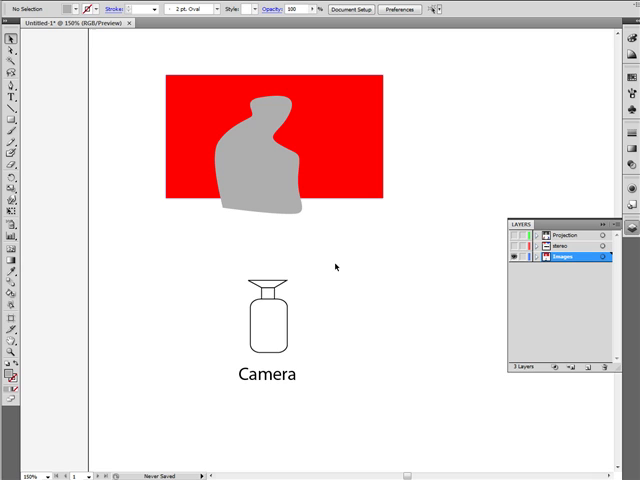
mouse_move(332, 270)
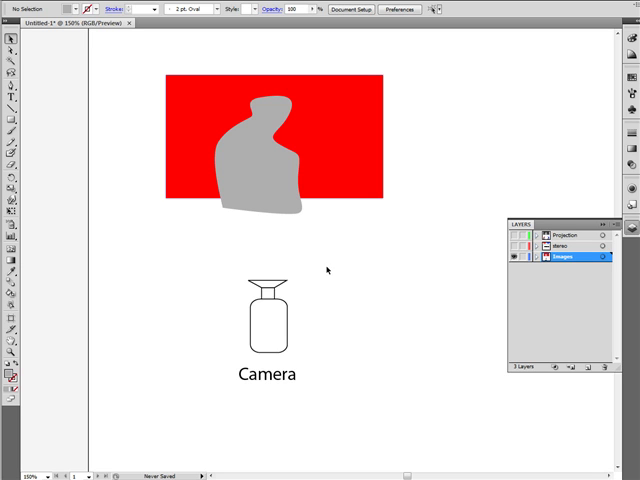
mouse_move(326, 270)
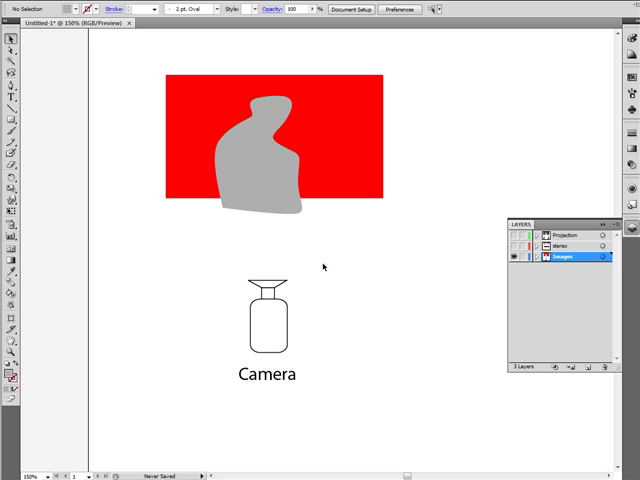
mouse_move(210, 280)
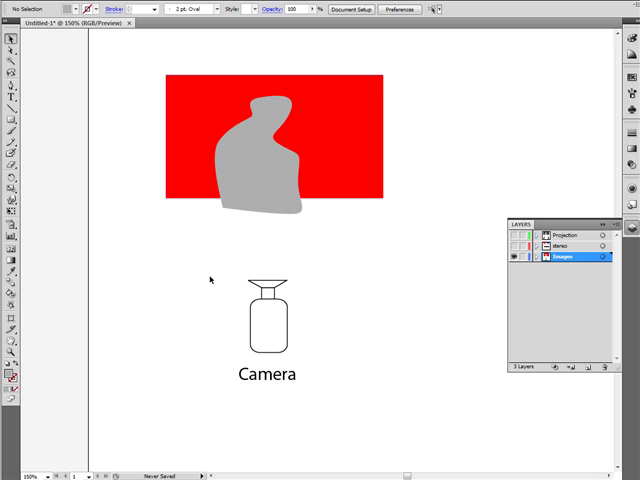
mouse_move(208, 275)
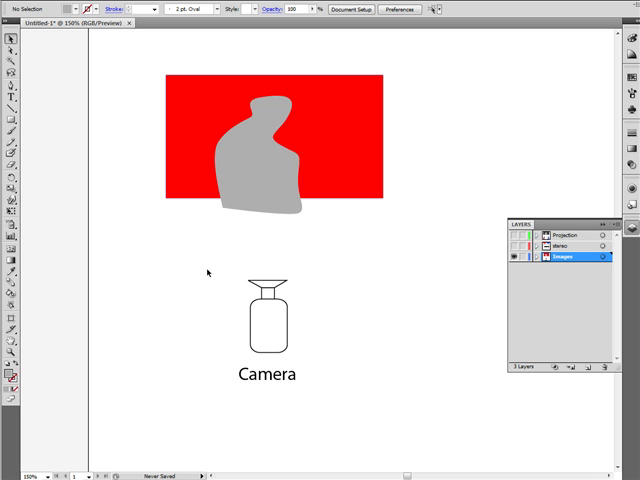
mouse_move(205, 272)
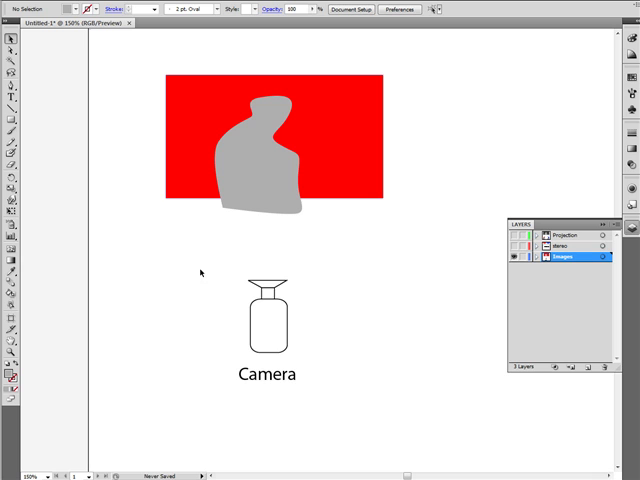
mouse_move(190, 297)
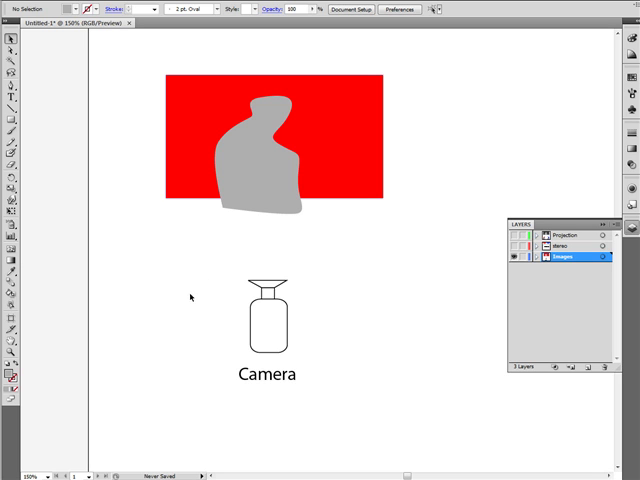
mouse_move(186, 294)
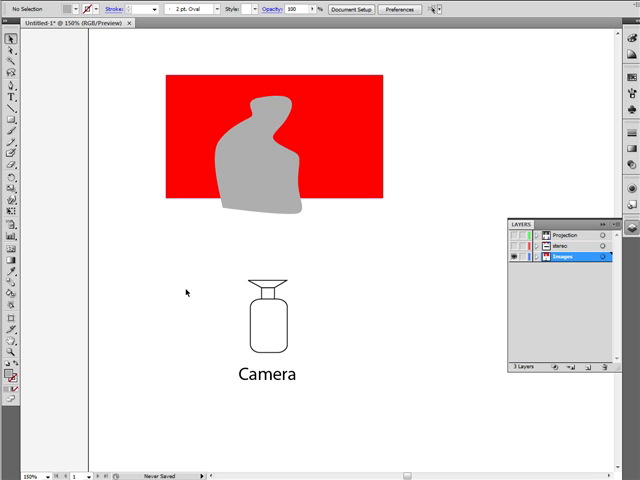
mouse_move(168, 303)
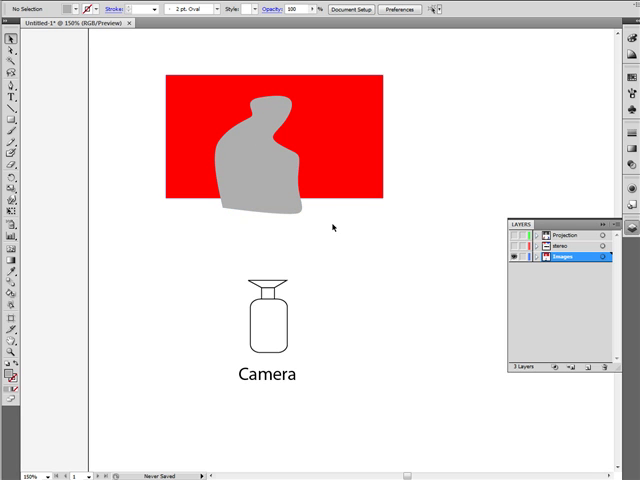
mouse_move(347, 209)
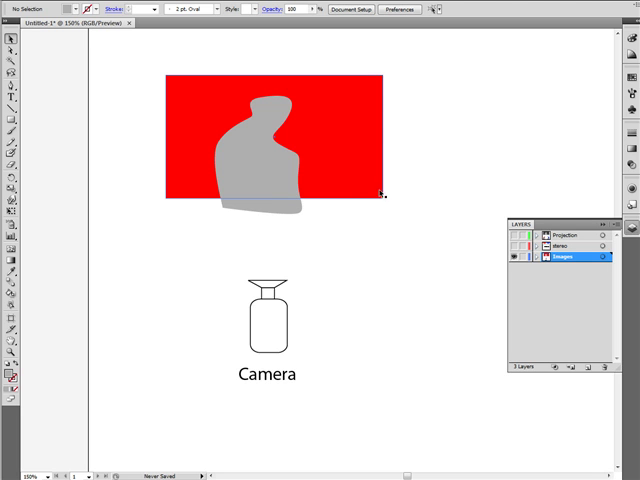
- Select the red rectangle on the Images layer
left_click(382, 195)
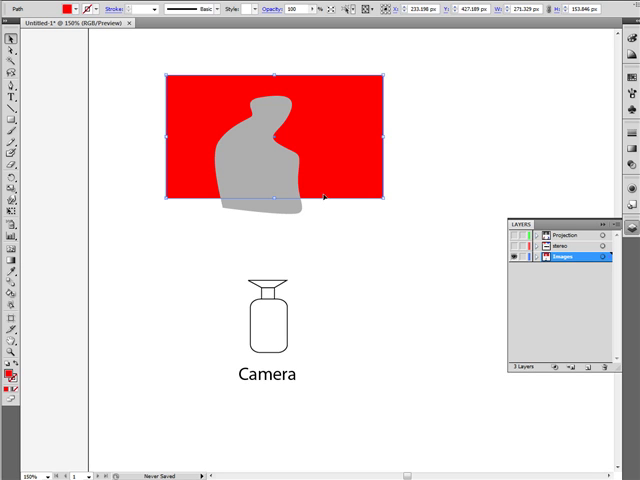
mouse_move(328, 216)
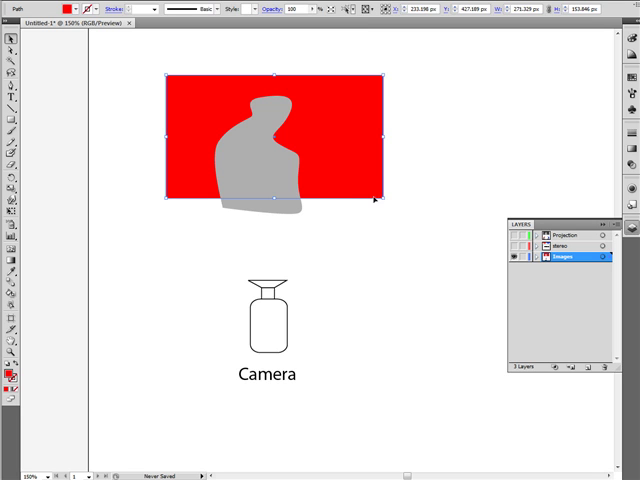
mouse_move(216, 95)
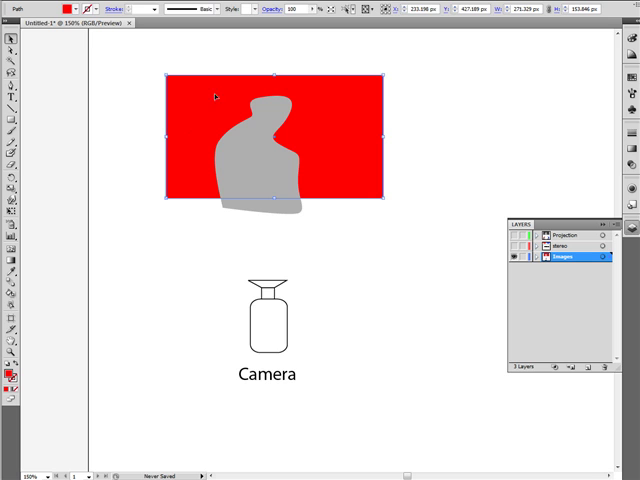
mouse_move(340, 183)
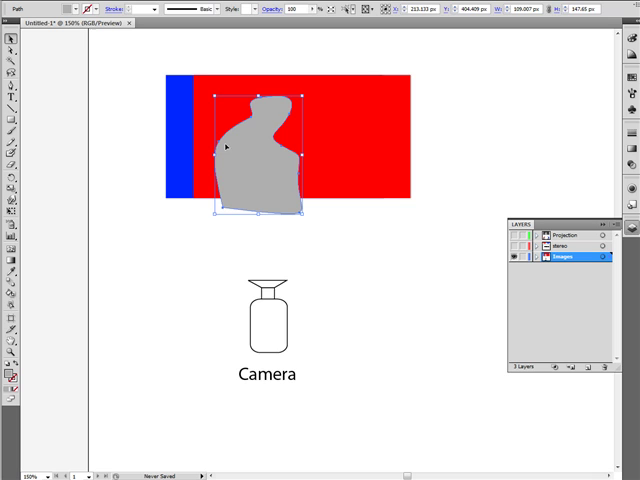
mouse_move(270, 176)
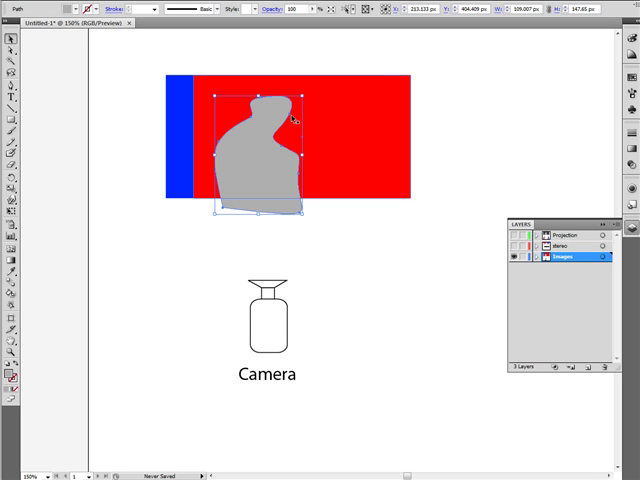
mouse_move(343, 265)
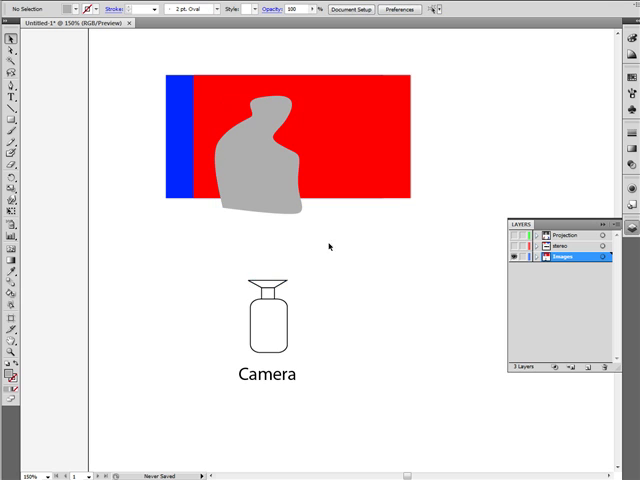
mouse_move(361, 251)
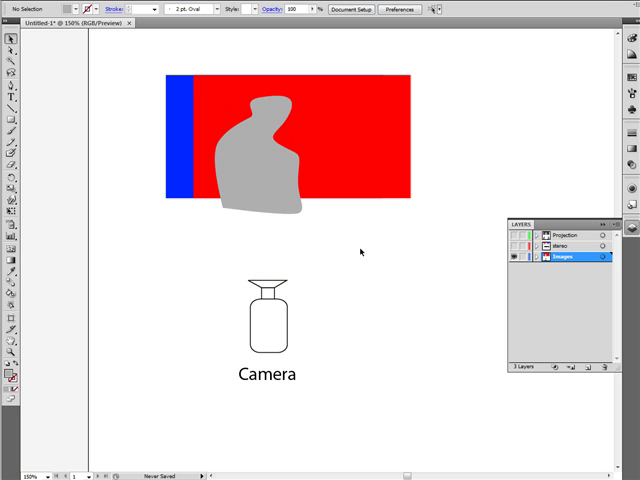
mouse_move(343, 230)
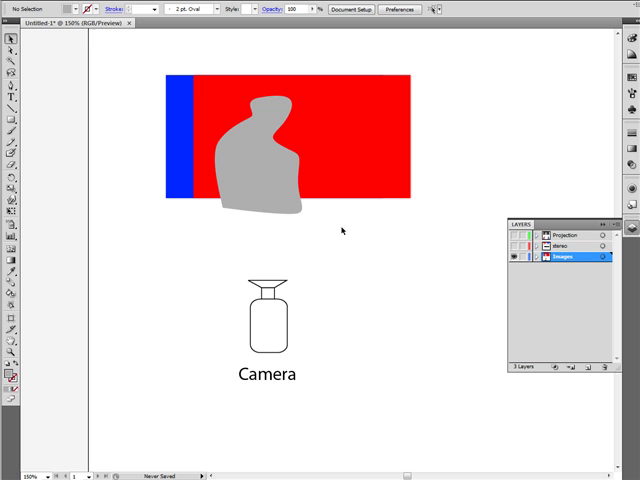
mouse_move(345, 280)
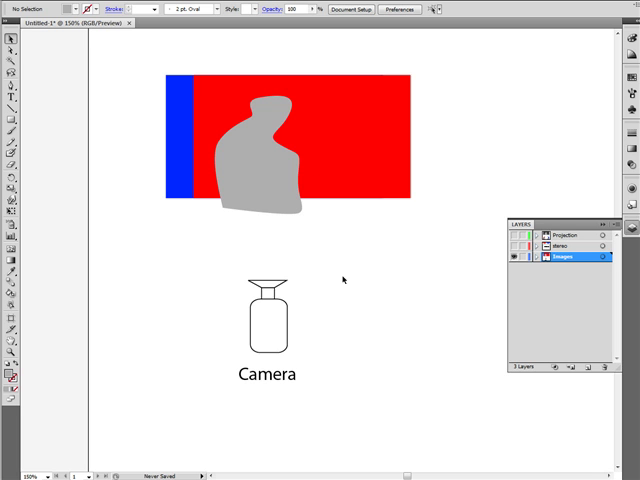
mouse_move(334, 247)
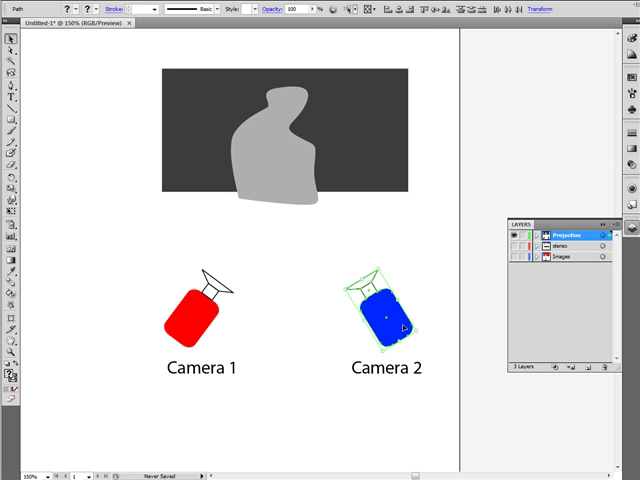
- Drag a camera into position toward the dark picture on the Projection layer
left_click_drag(390, 315, 324, 308)
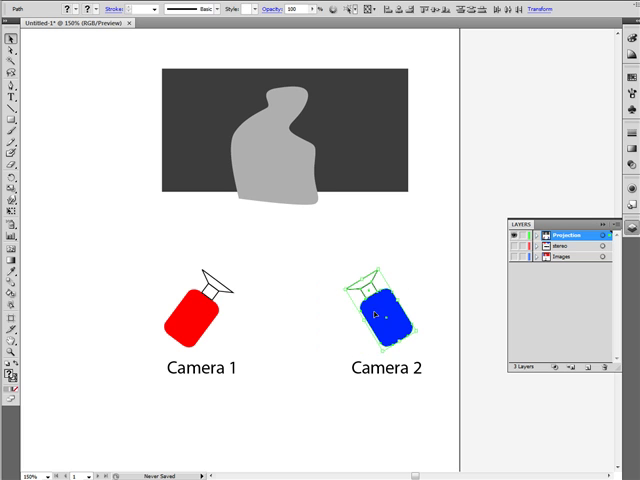
left_click(167, 291)
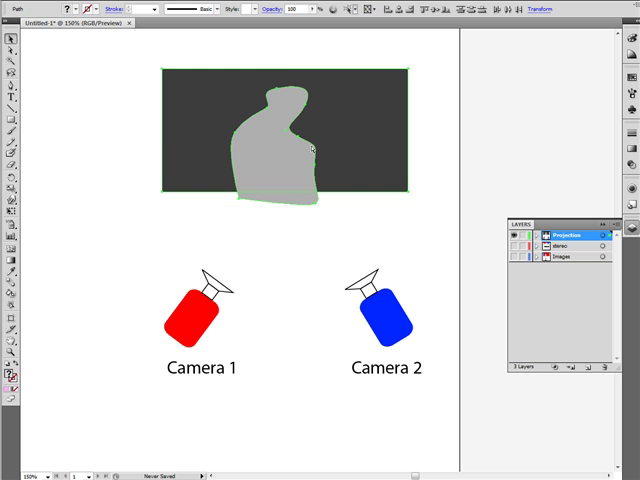
mouse_move(318, 258)
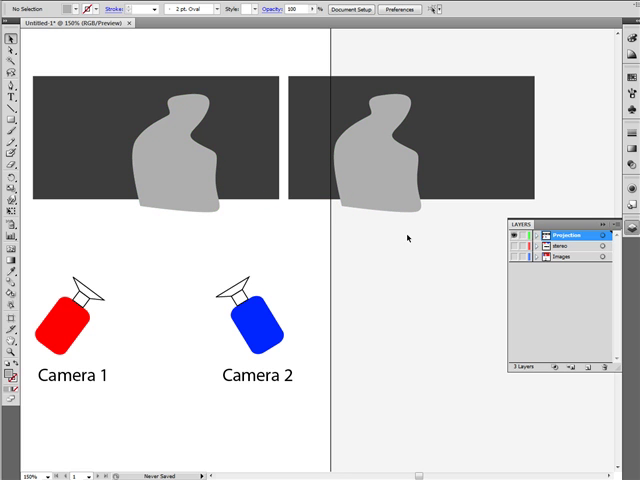
mouse_move(420, 227)
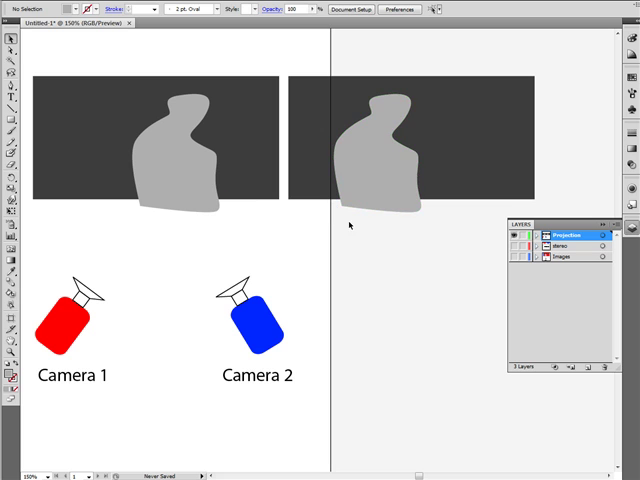
mouse_move(311, 285)
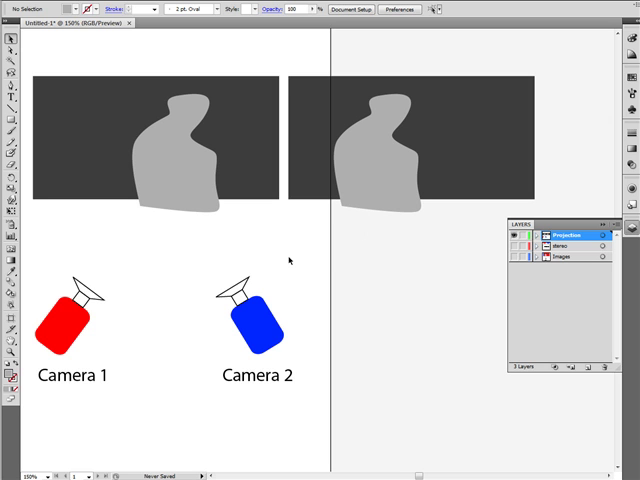
mouse_move(267, 291)
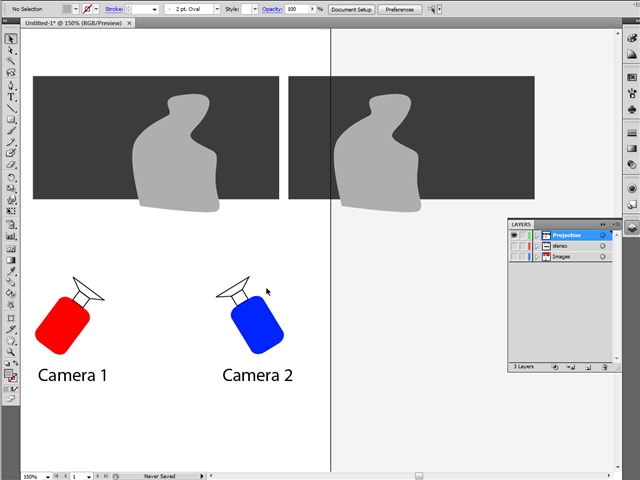
mouse_move(357, 258)
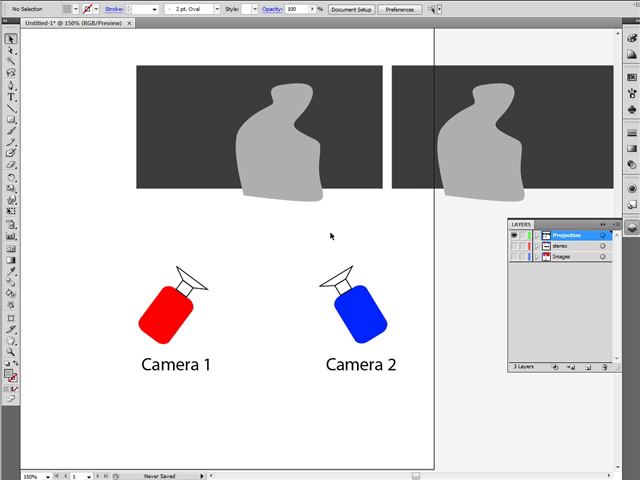
mouse_move(385, 236)
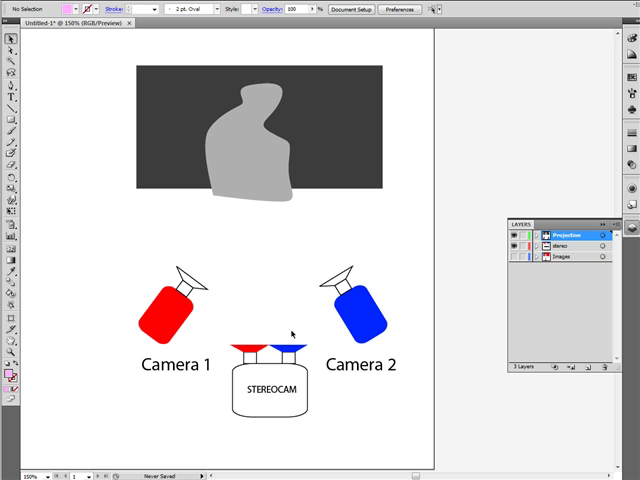
mouse_move(227, 208)
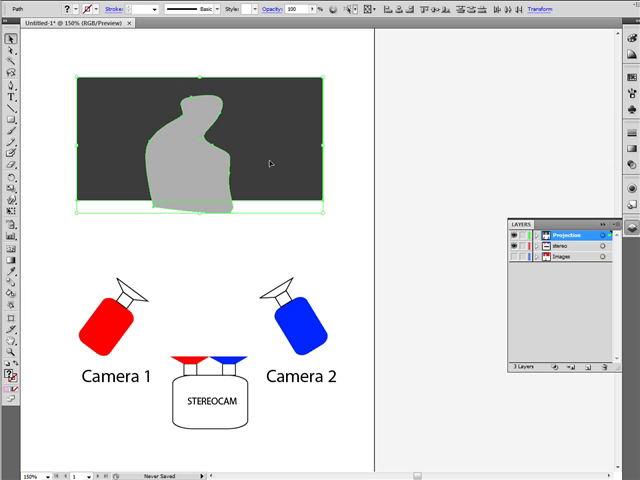
mouse_move(228, 234)
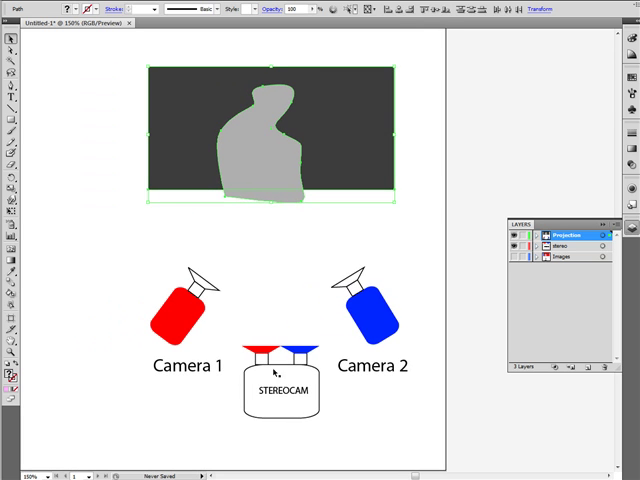
mouse_move(240, 231)
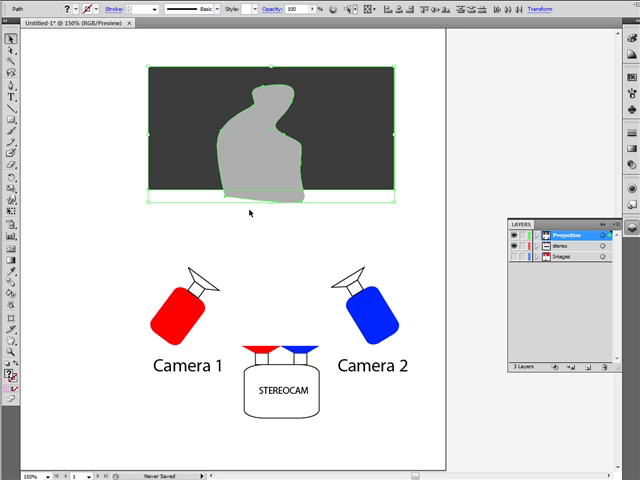
mouse_move(393, 380)
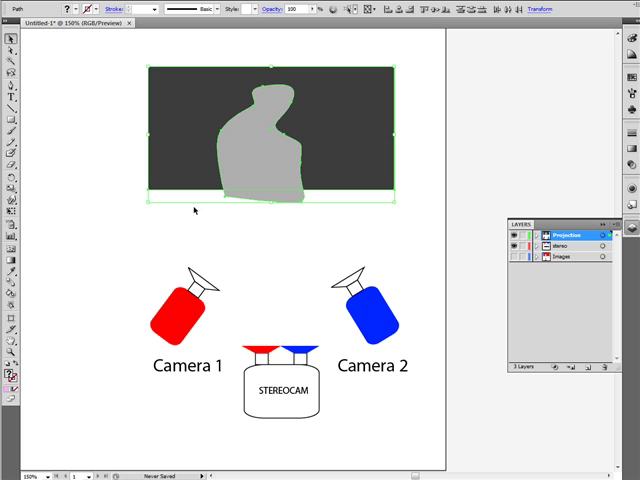
mouse_move(183, 254)
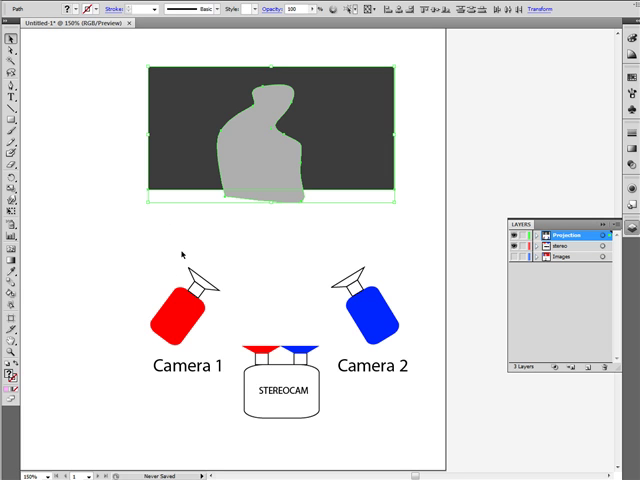
mouse_move(285, 239)
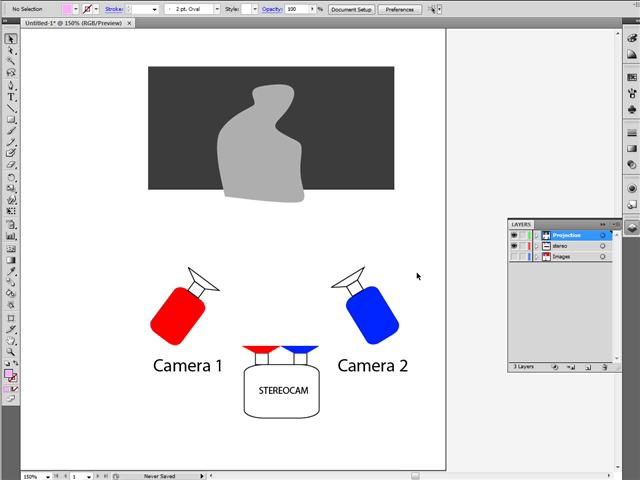
mouse_move(417, 268)
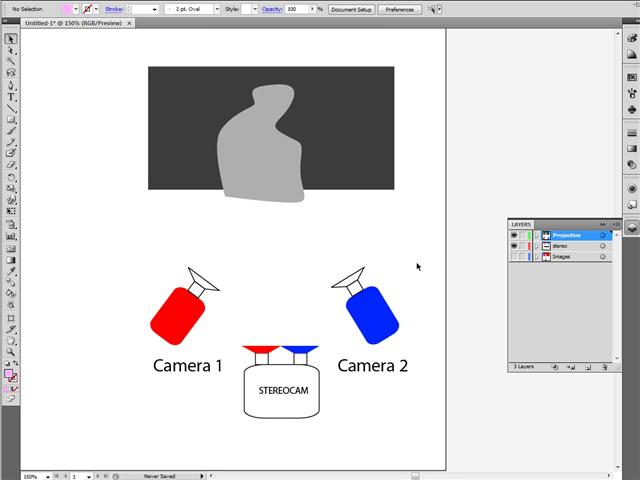
mouse_move(417, 265)
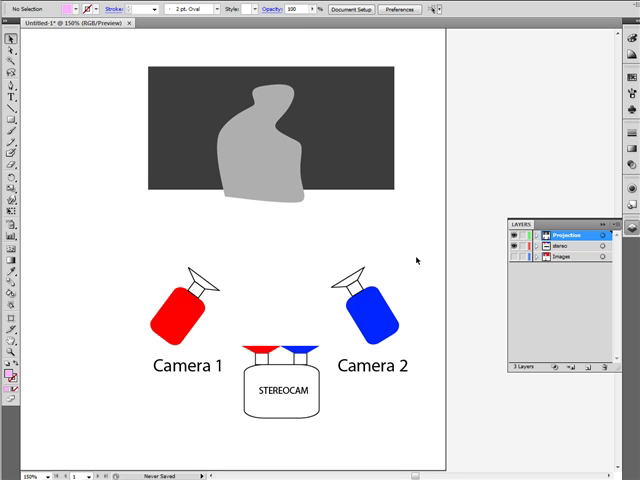
mouse_move(410, 287)
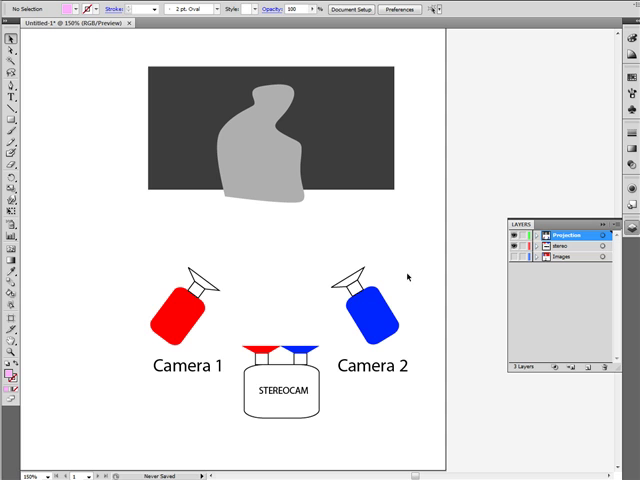
mouse_move(405, 272)
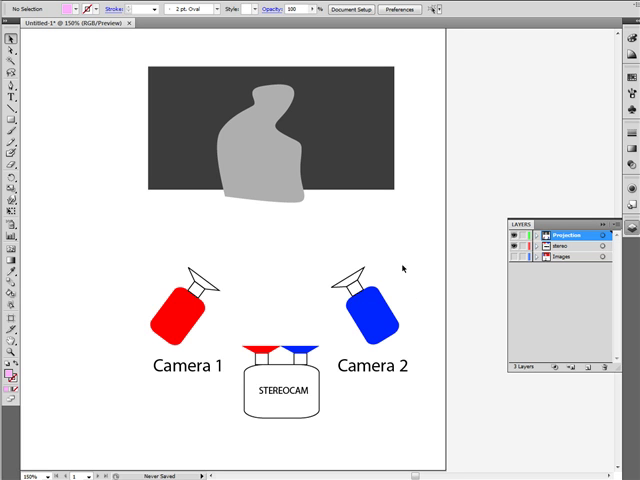